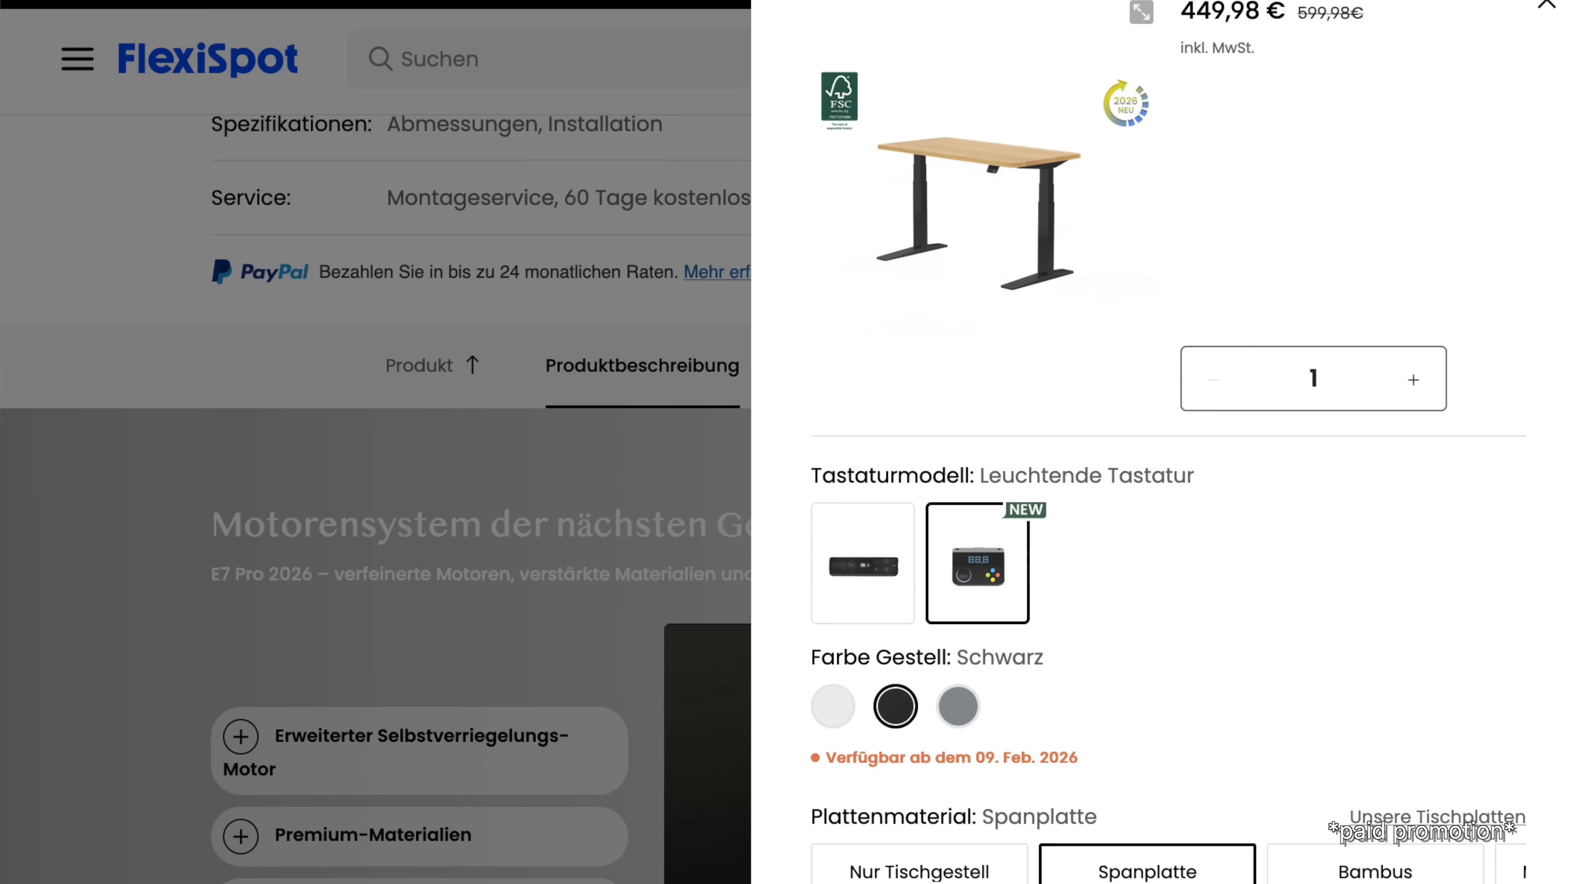
{"action": "scroll", "scroll_direction": "down", "scroll_amount": 3}
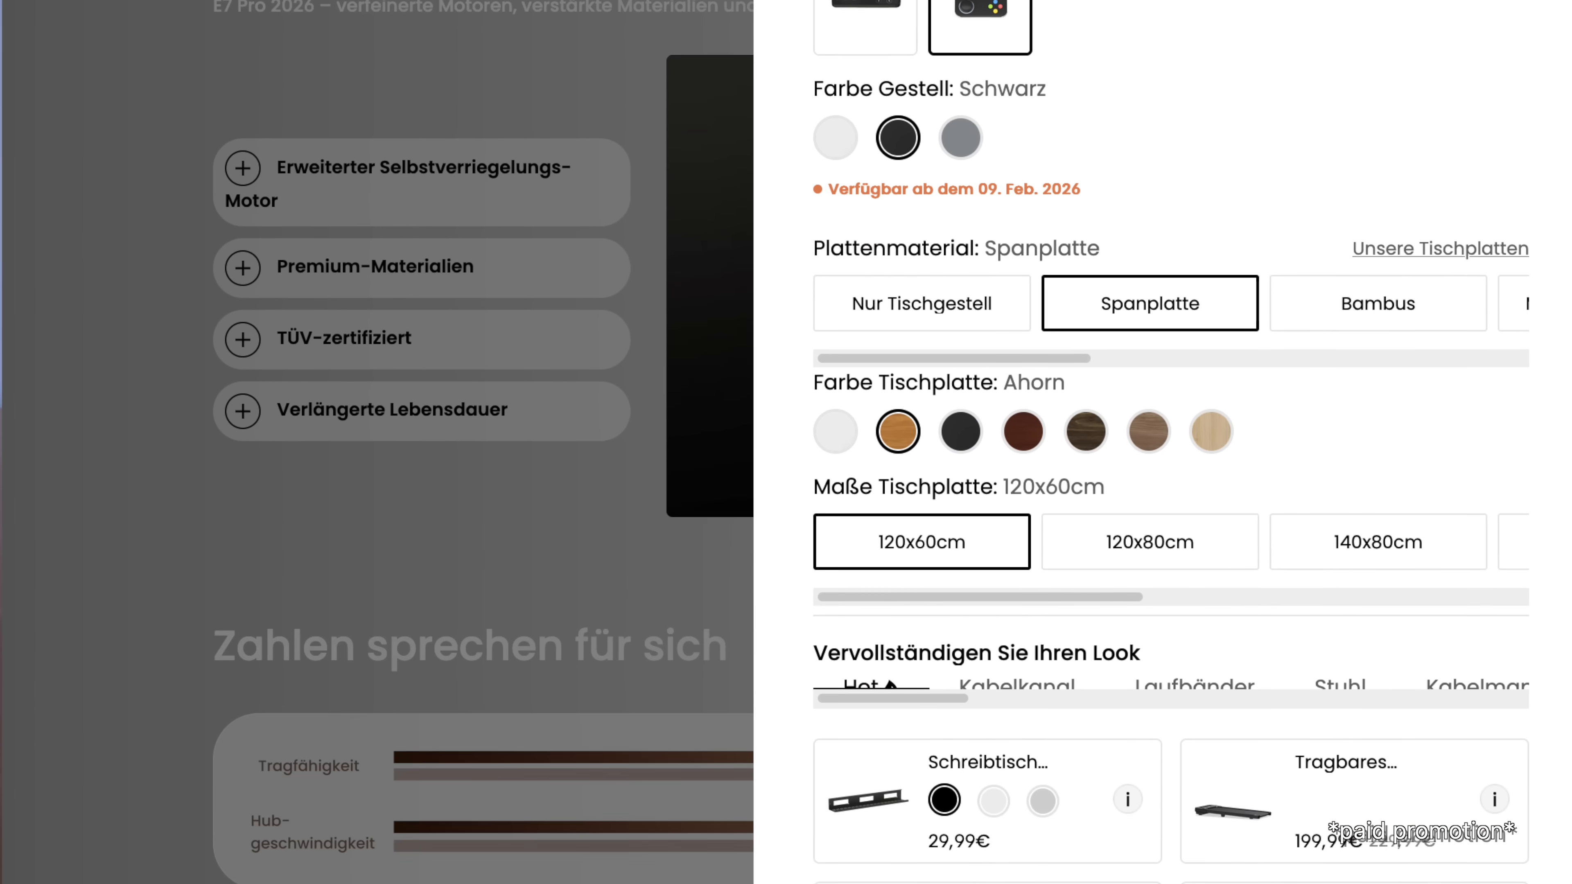